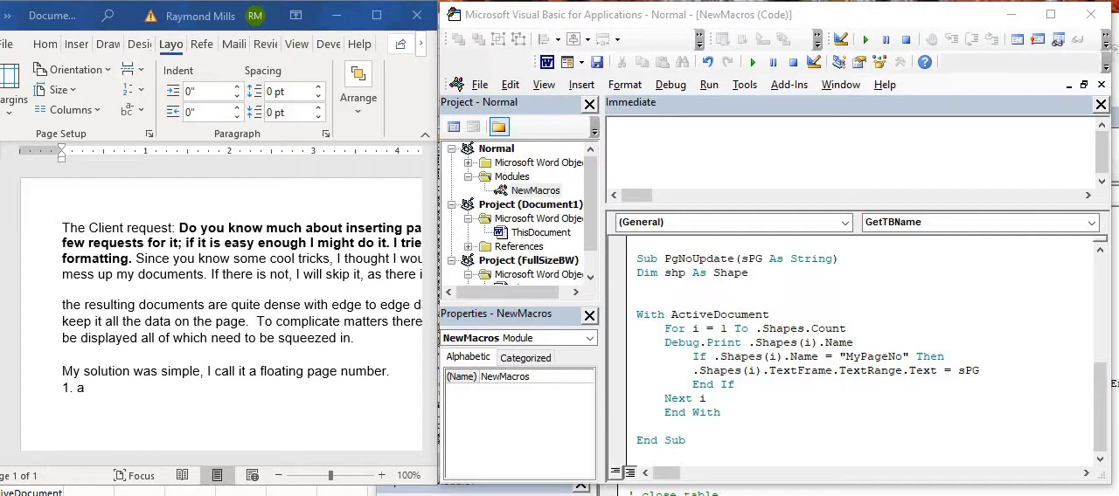
mouse_move(411, 359)
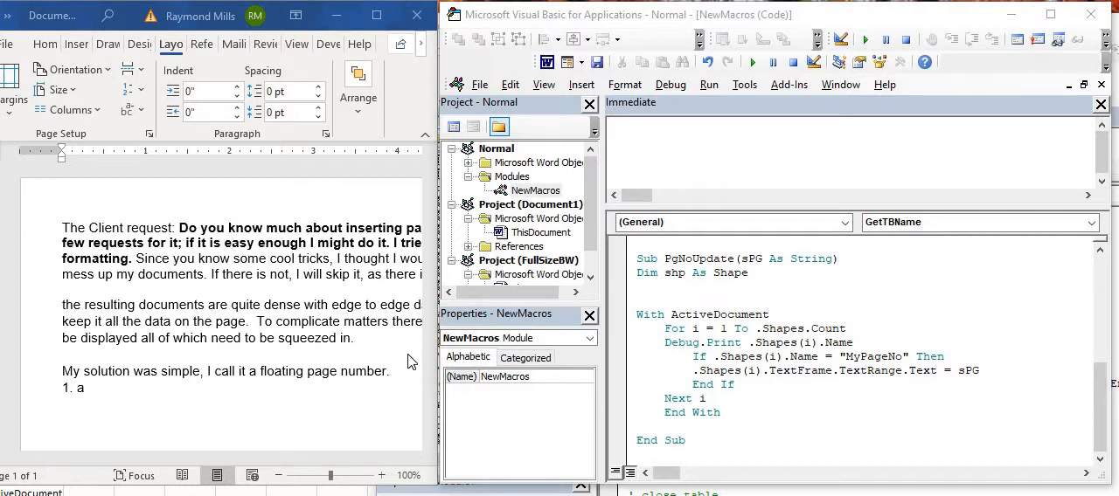
mouse_move(161, 287)
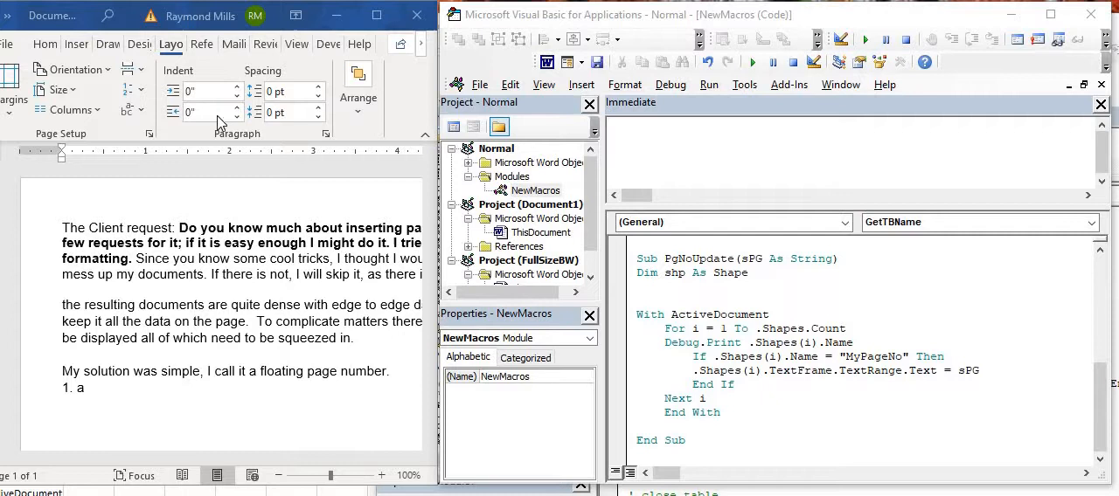
mouse_move(118, 205)
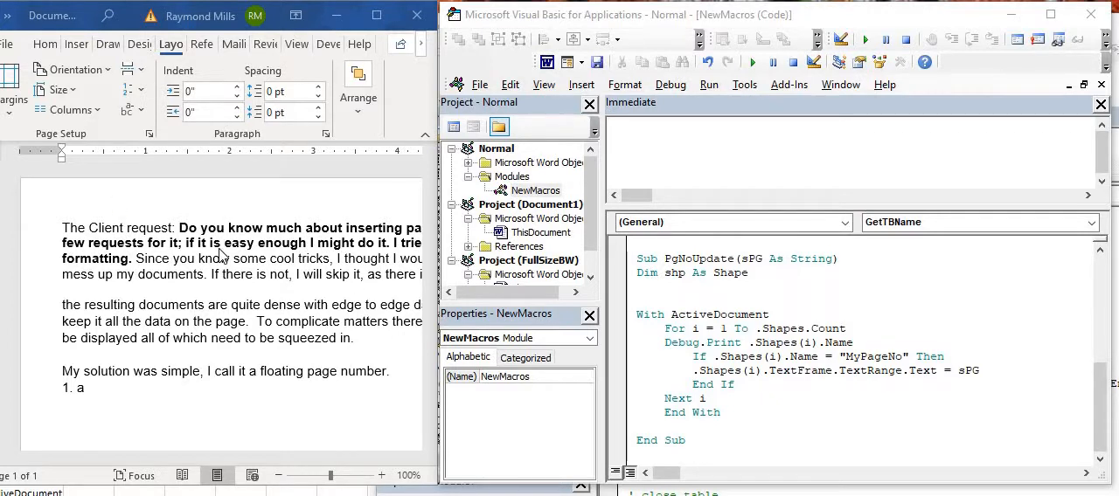
mouse_move(280, 271)
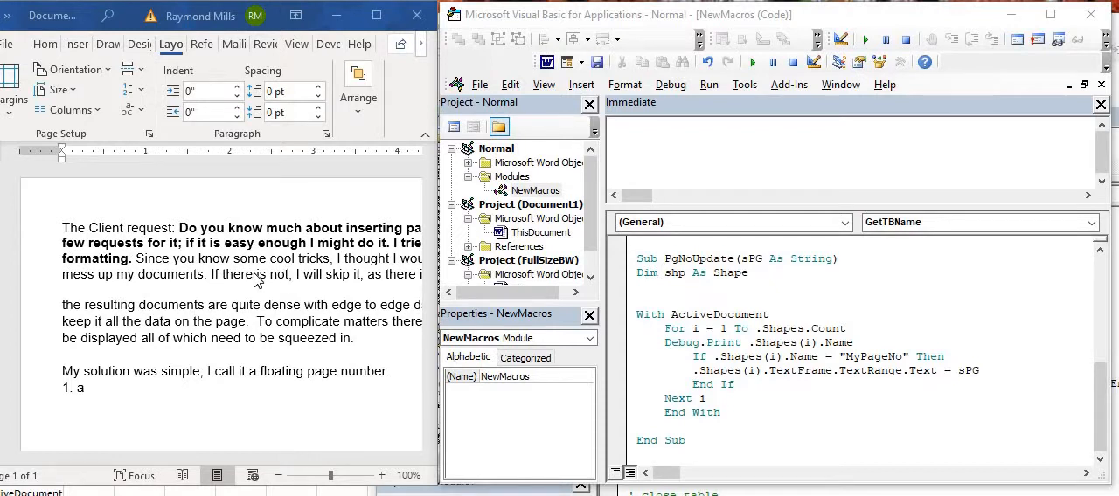
mouse_move(297, 257)
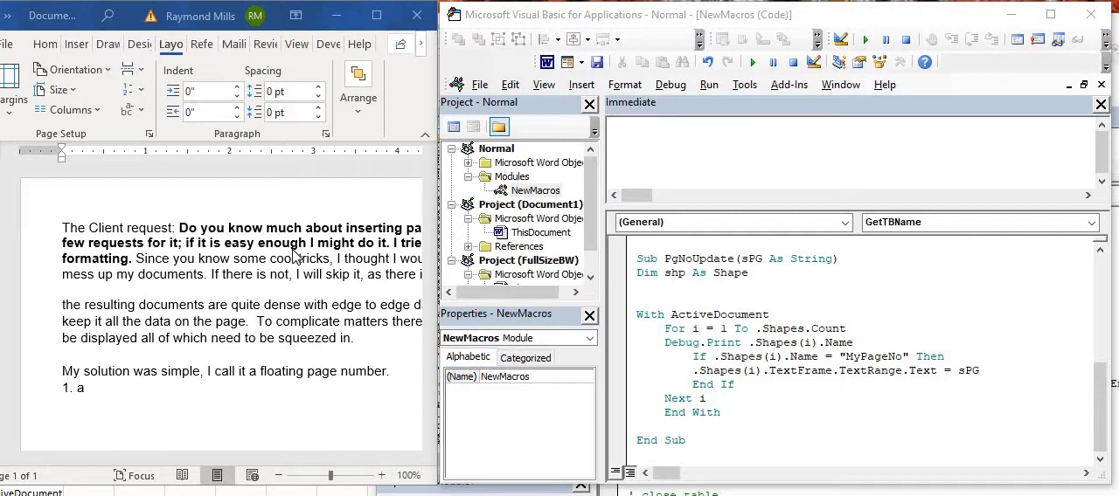
mouse_move(196, 243)
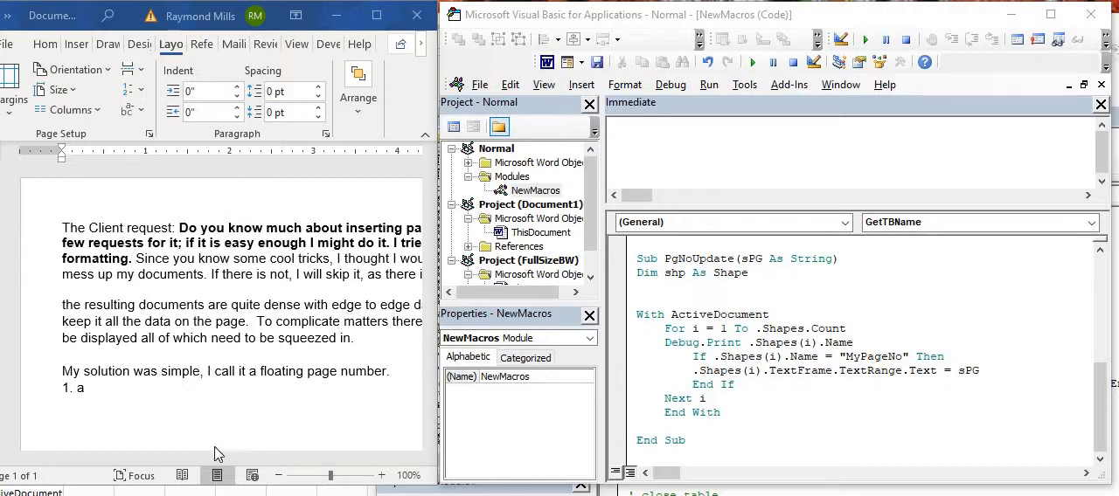
mouse_move(218, 290)
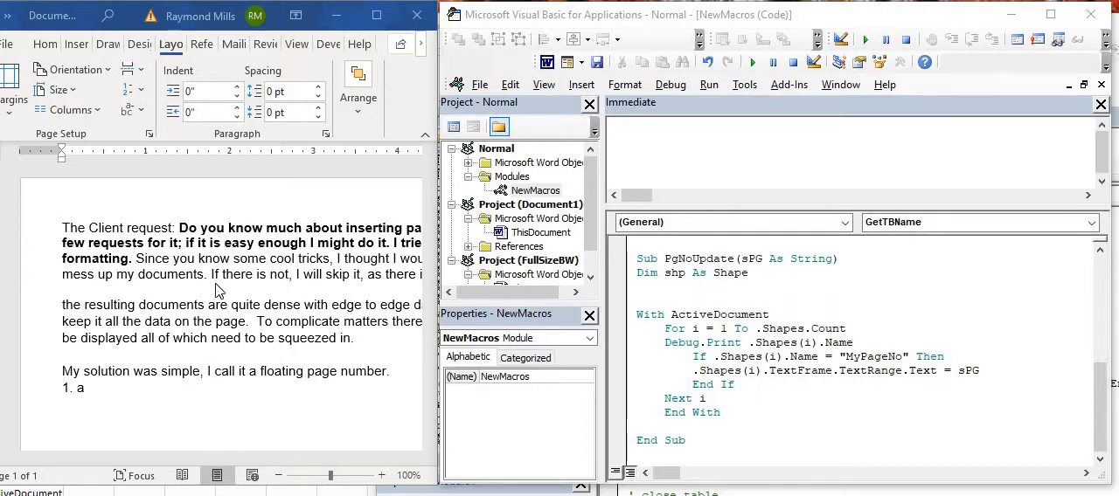
mouse_move(293, 278)
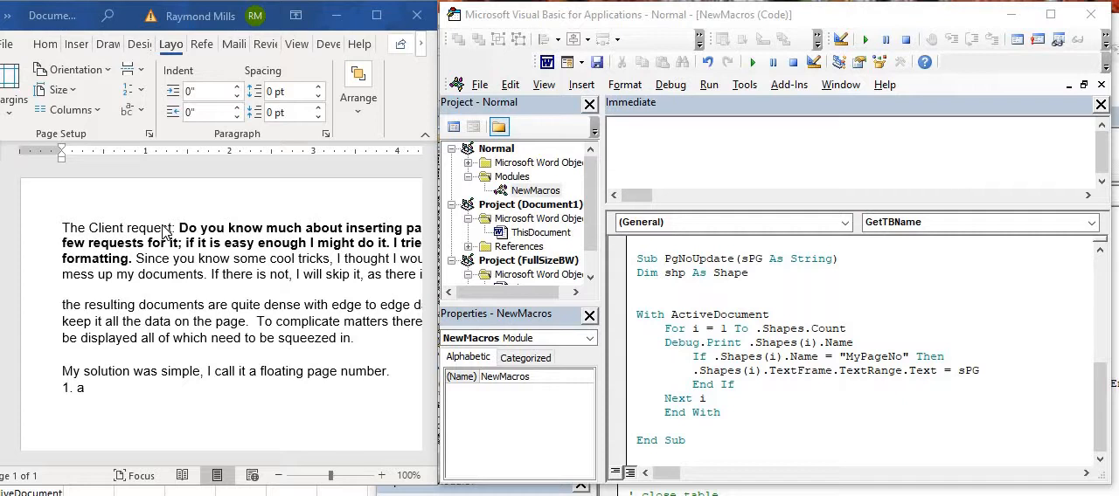
mouse_move(167, 231)
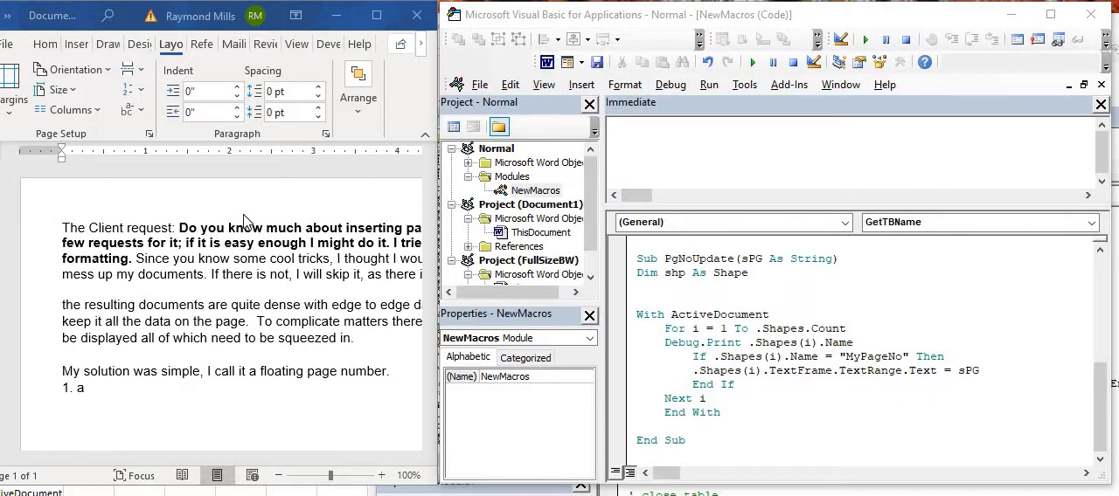
mouse_move(169, 275)
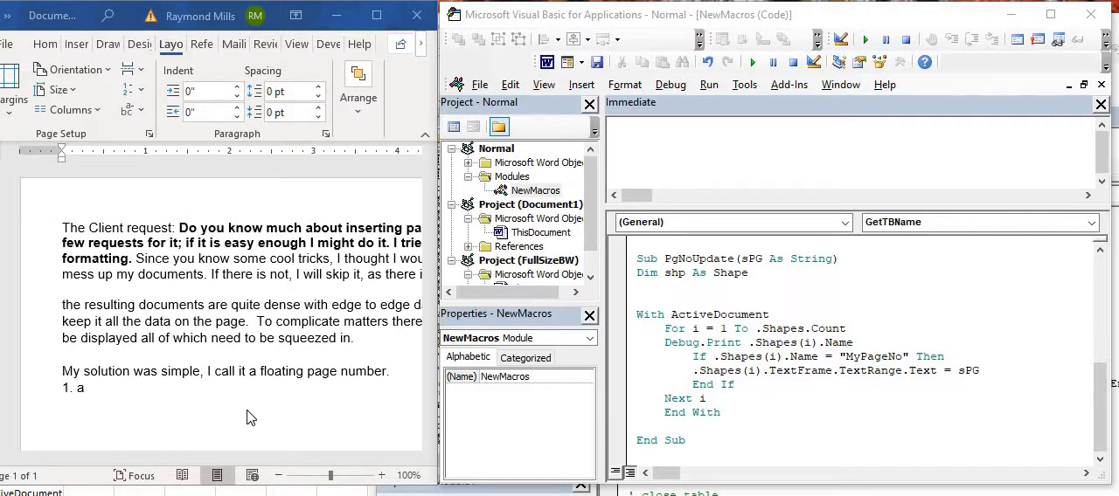
mouse_move(218, 276)
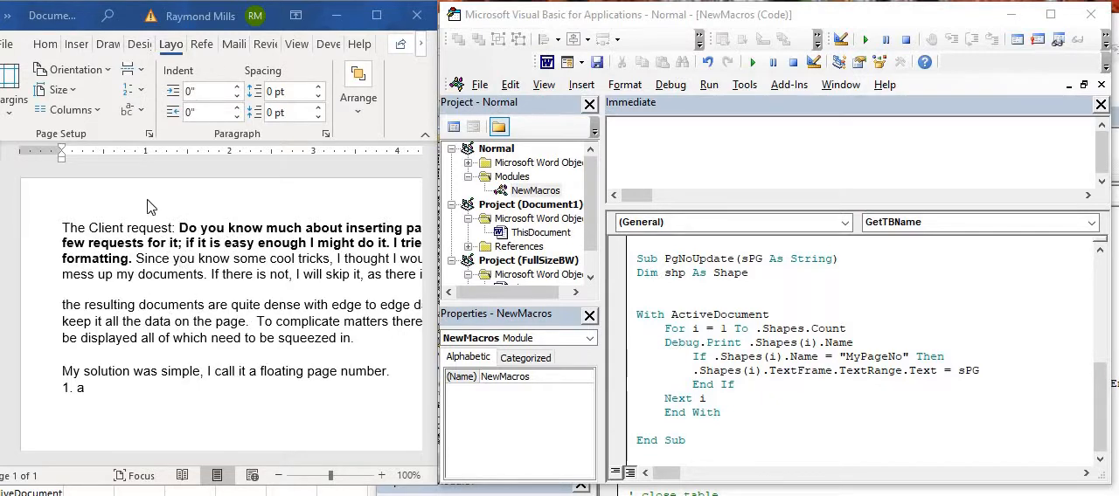
mouse_move(205, 181)
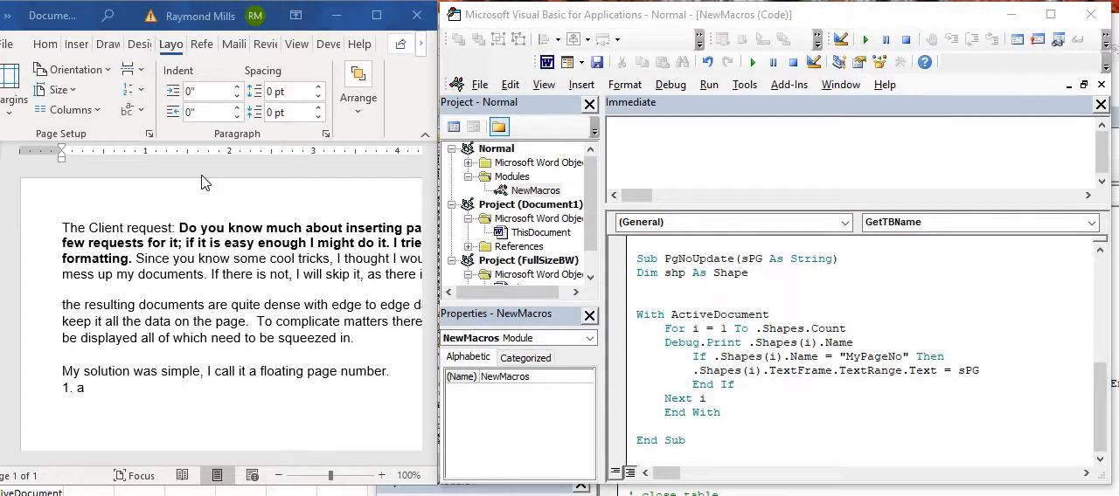
mouse_move(177, 185)
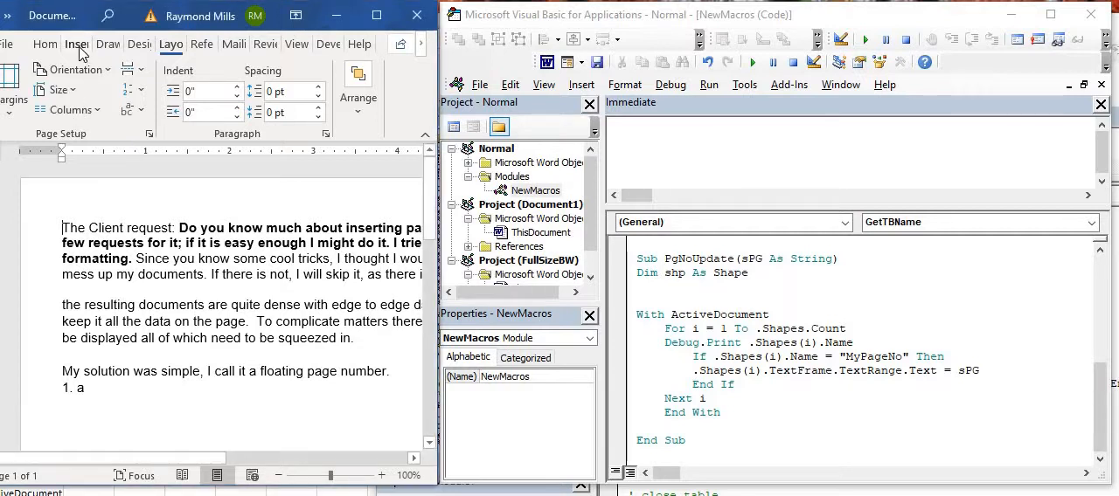
Step: Draw a Text Box shape above the first paragraph and enter the number 1 in it
click(77, 44)
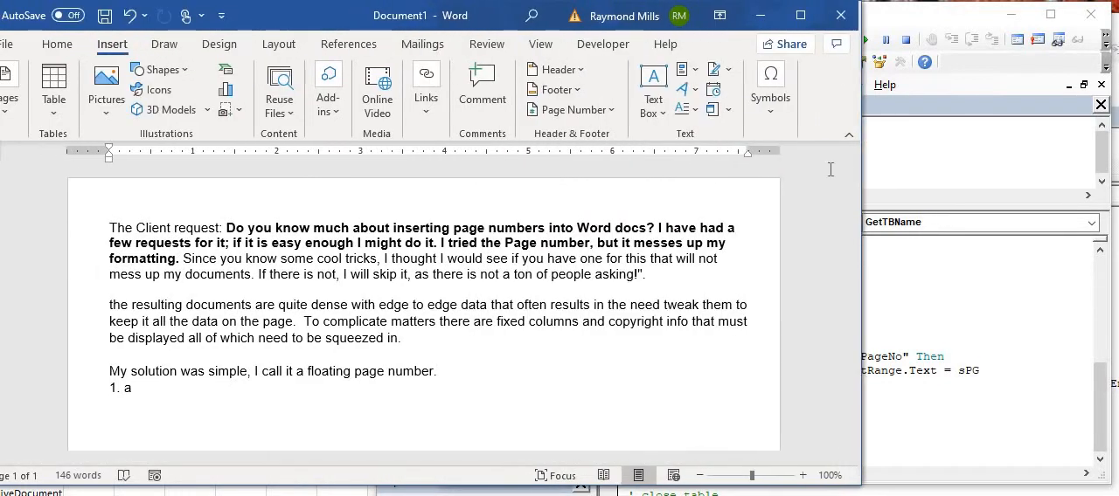
click(161, 69)
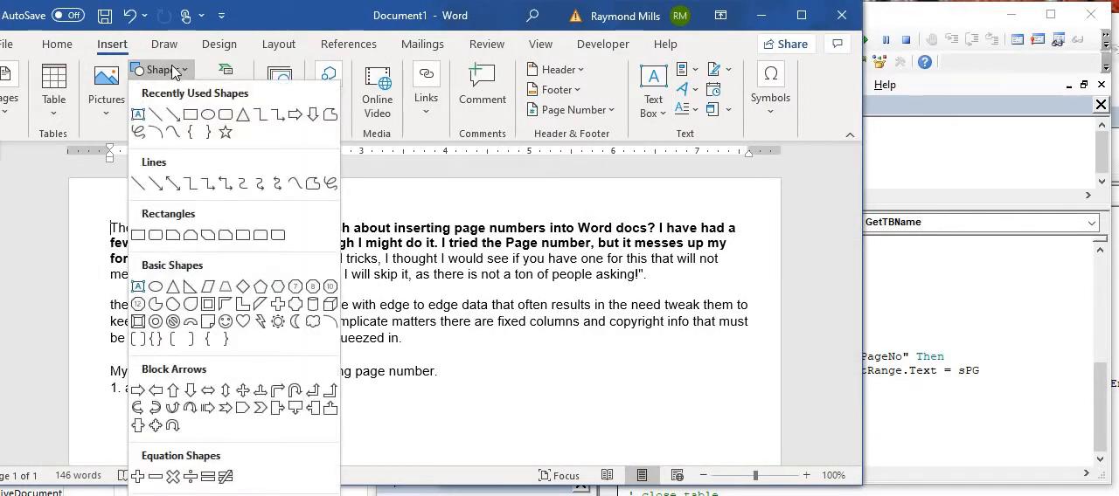
click(160, 70)
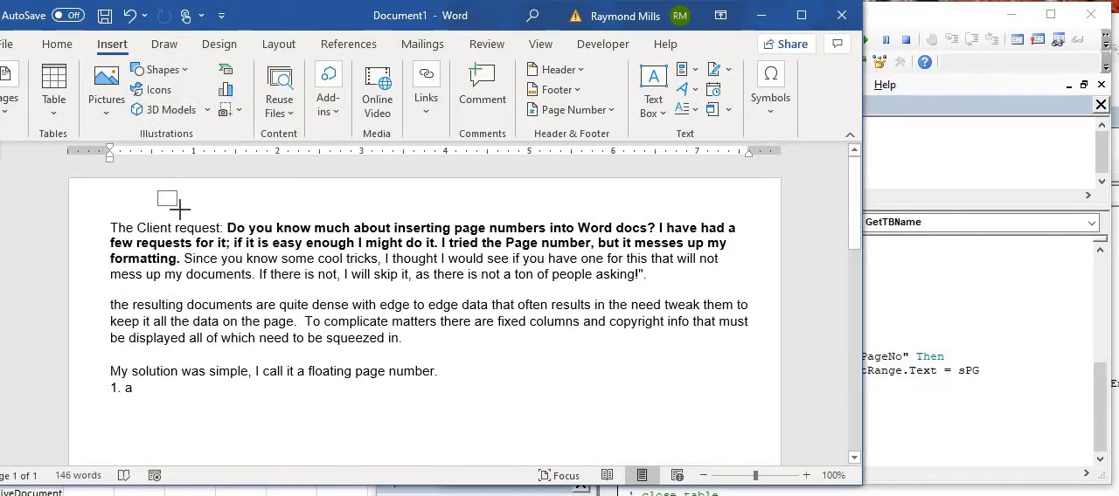
click(168, 203)
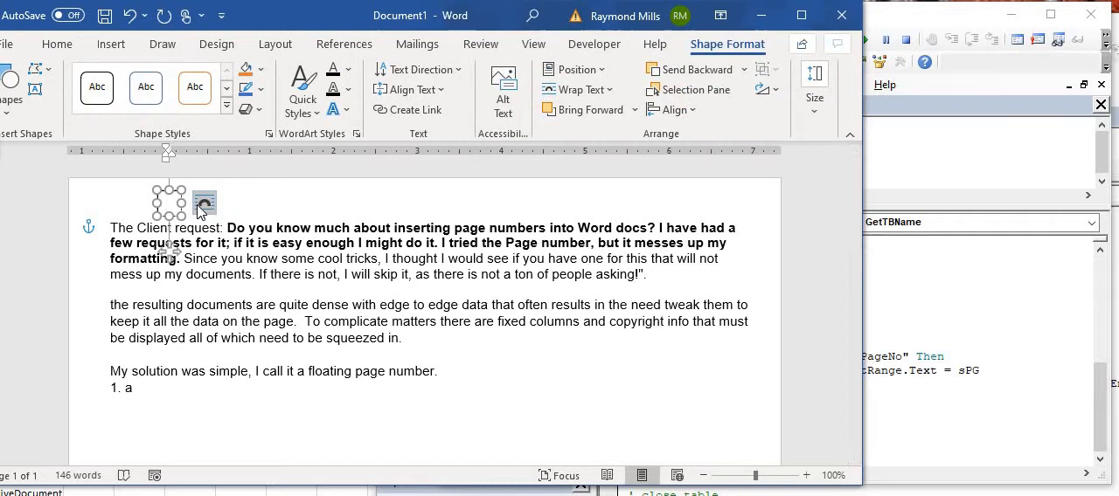
text(1)
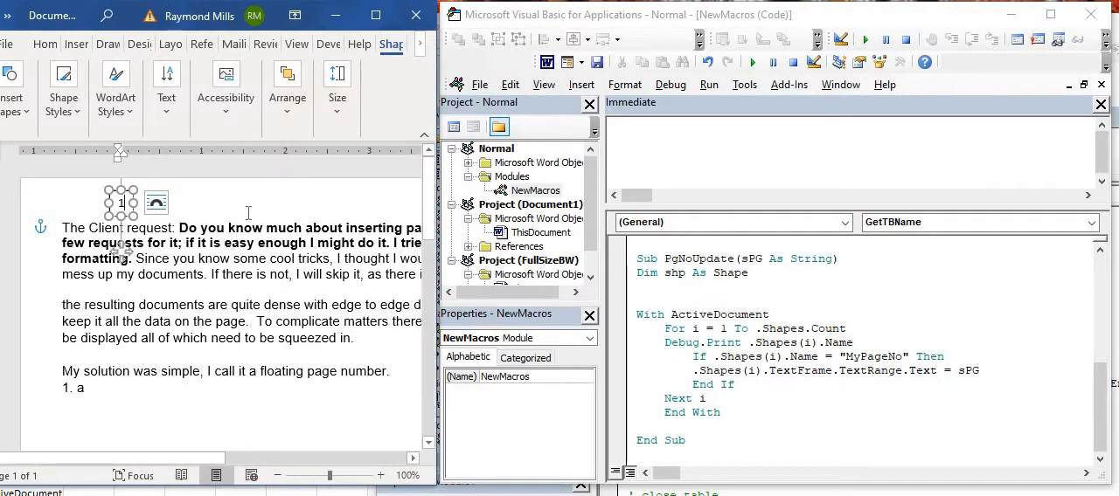
mouse_move(829, 317)
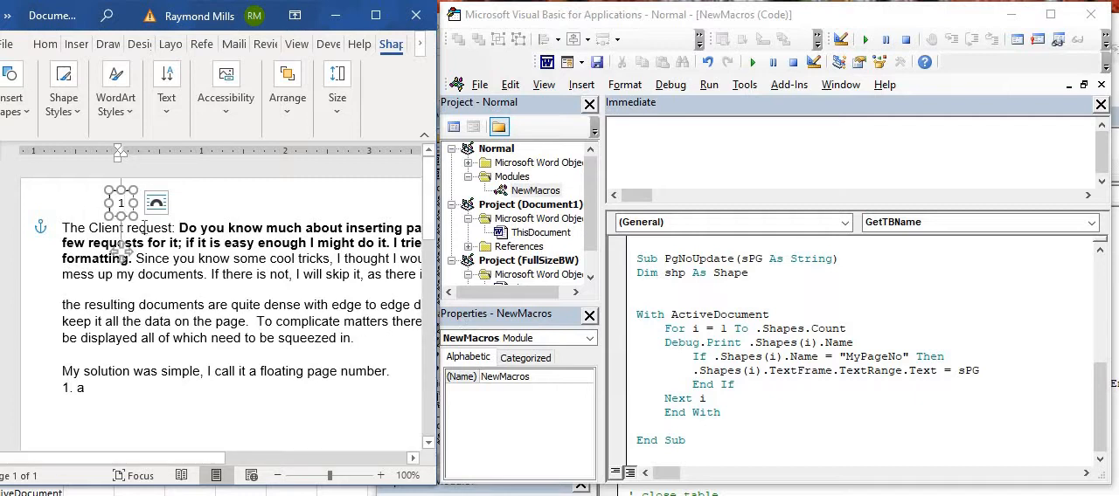
mouse_move(126, 218)
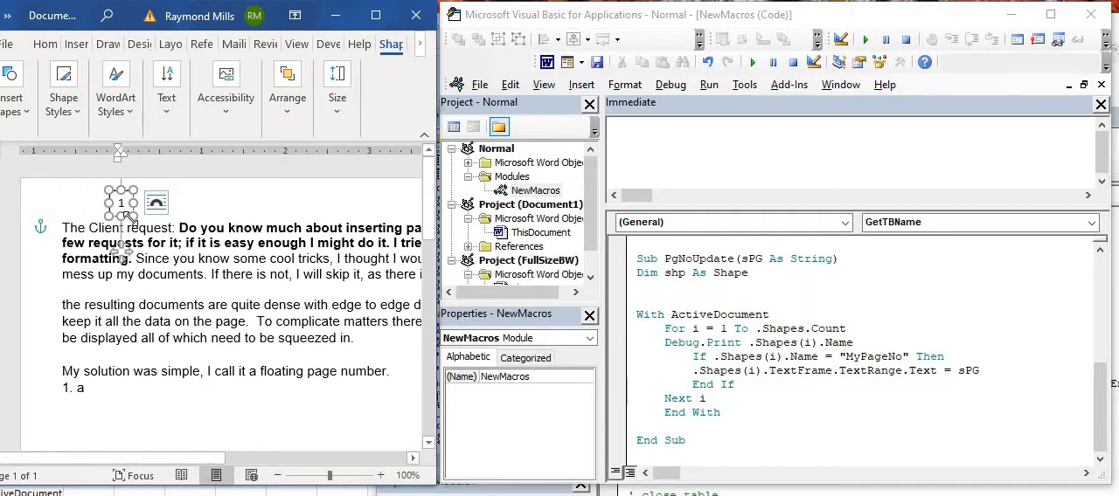
mouse_move(156, 207)
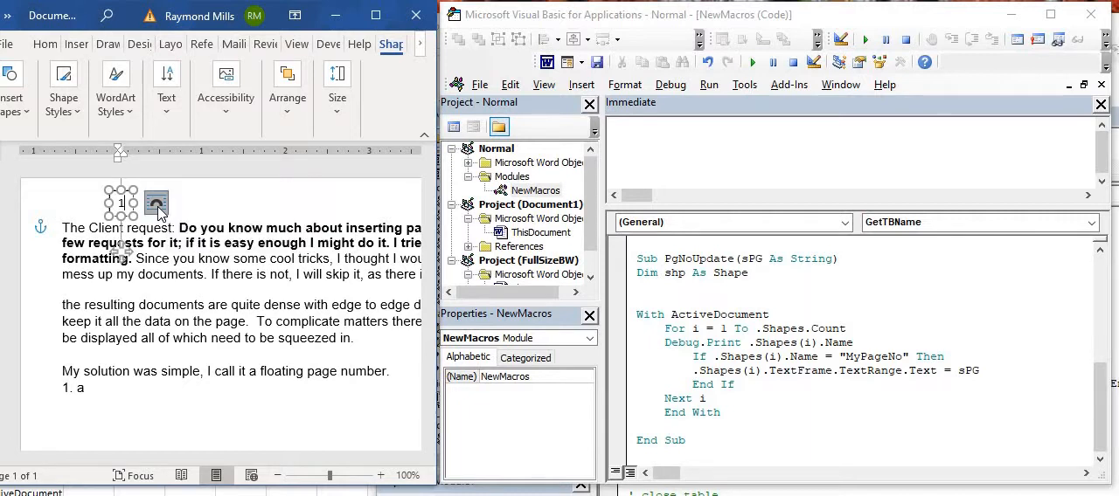
click(156, 203)
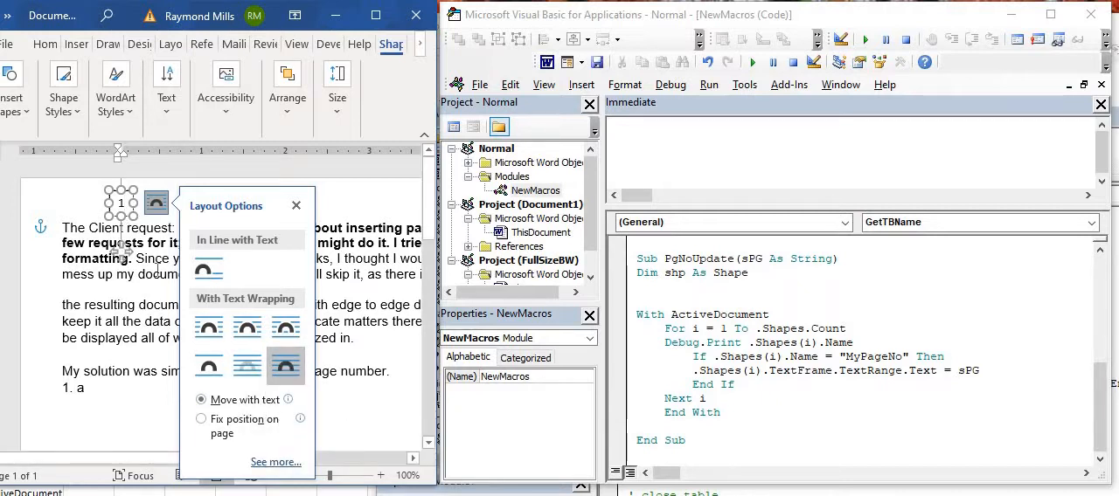
mouse_move(285, 366)
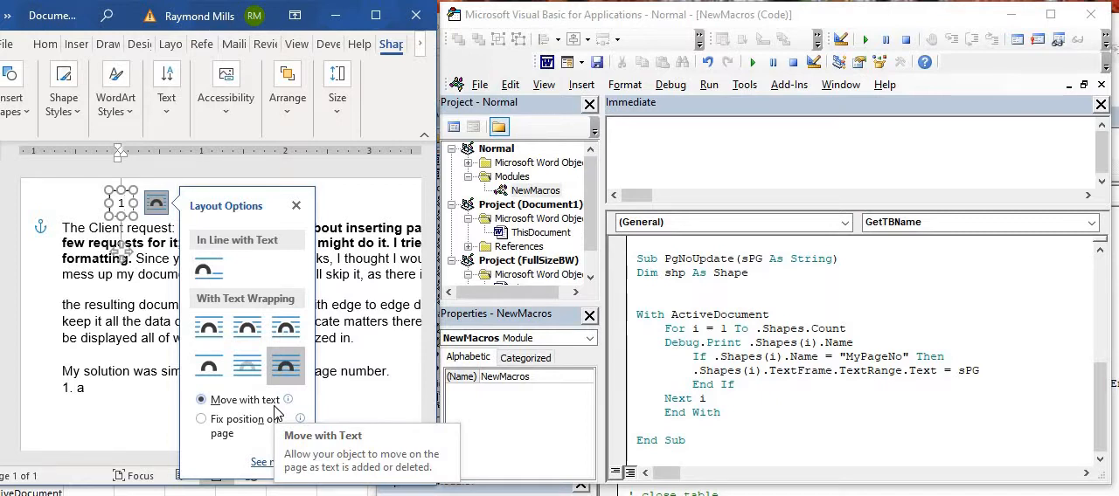
mouse_move(297, 308)
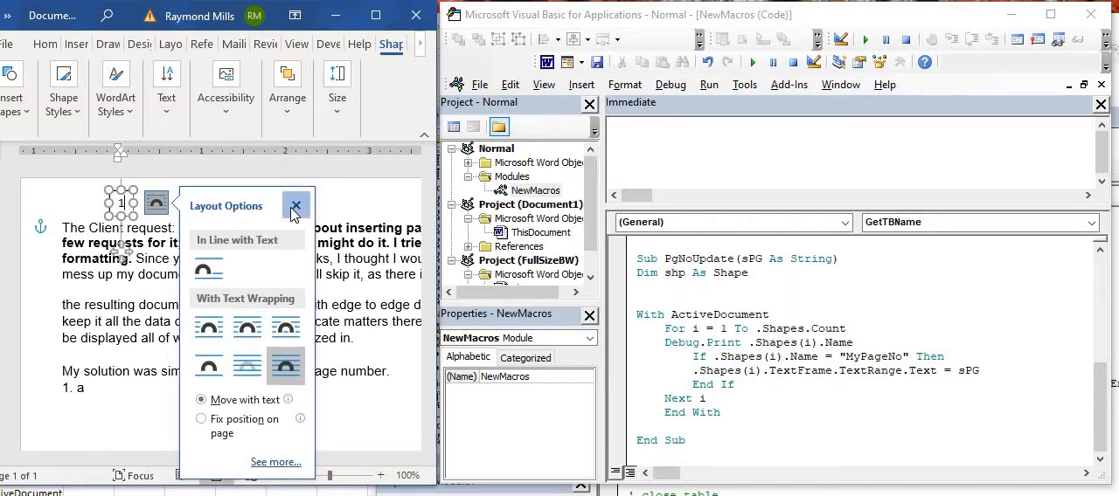
click(295, 205)
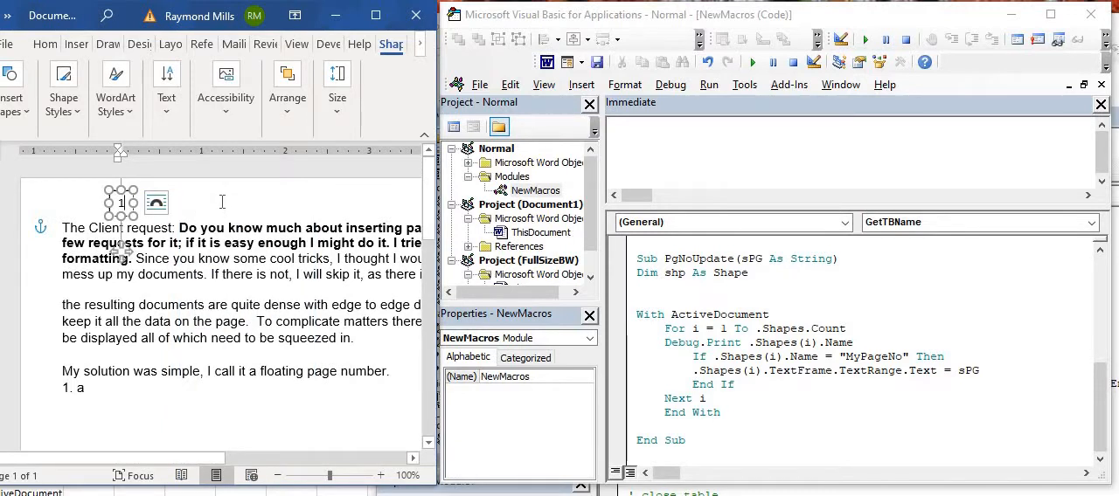
Step: Deselect the text box and return to the document body on the Home tab
click(46, 43)
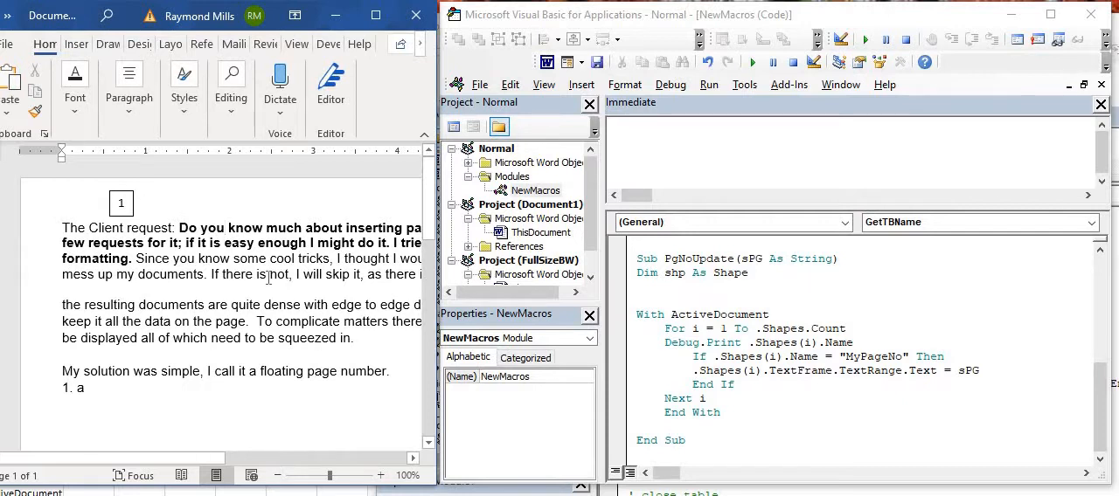
mouse_move(192, 202)
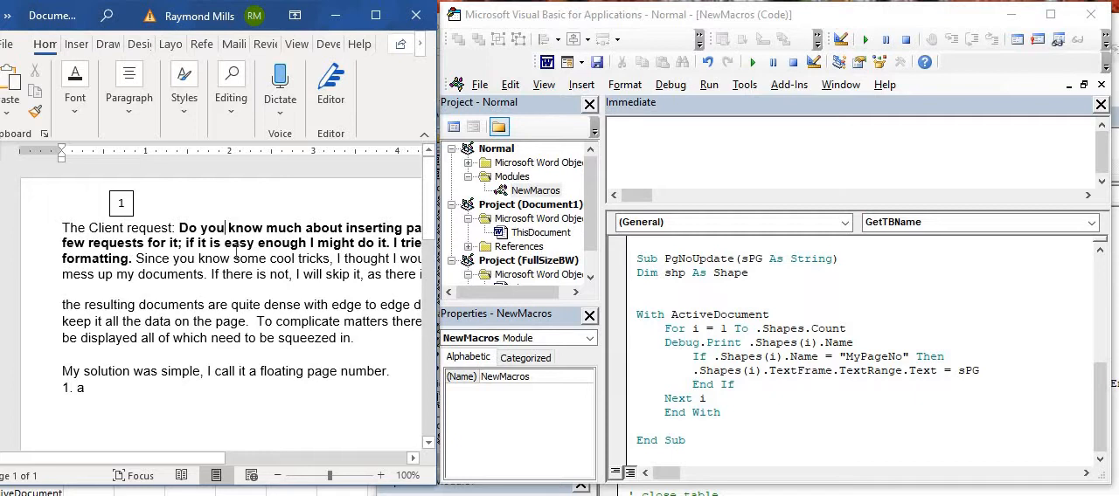
mouse_move(168, 212)
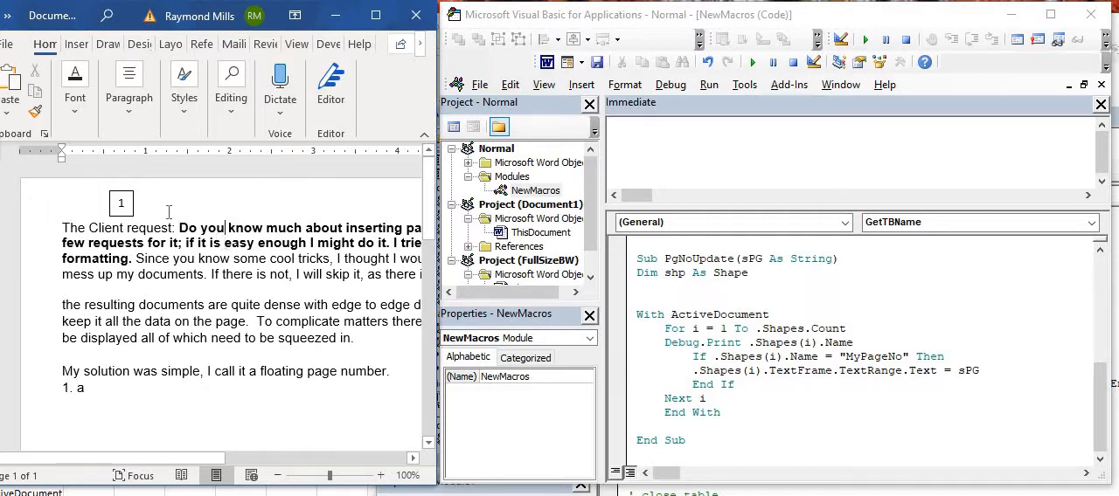
Step: Append ", i As Integer" to the Dim shp As Shape line in PgNoUpdate and GetTBName
click(120, 202)
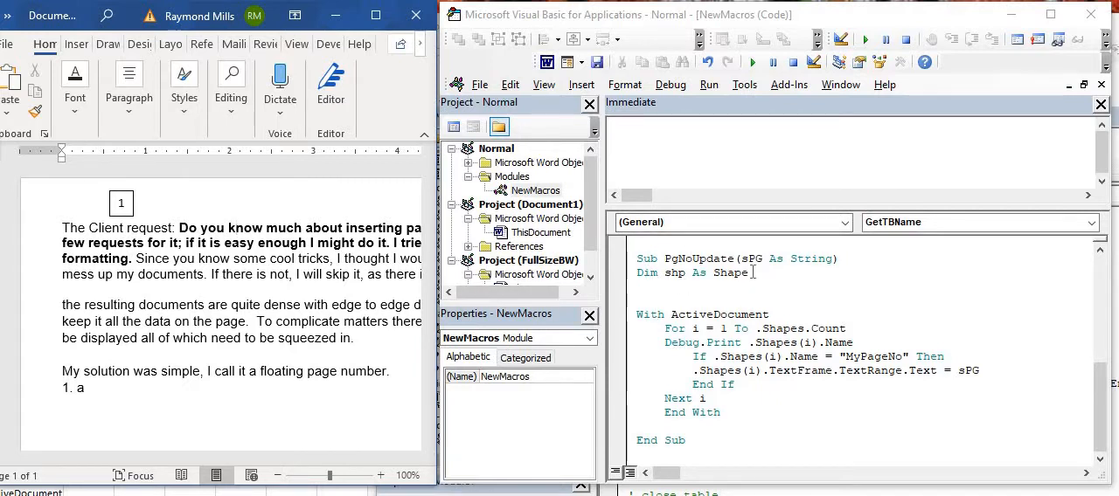
text(, i as)
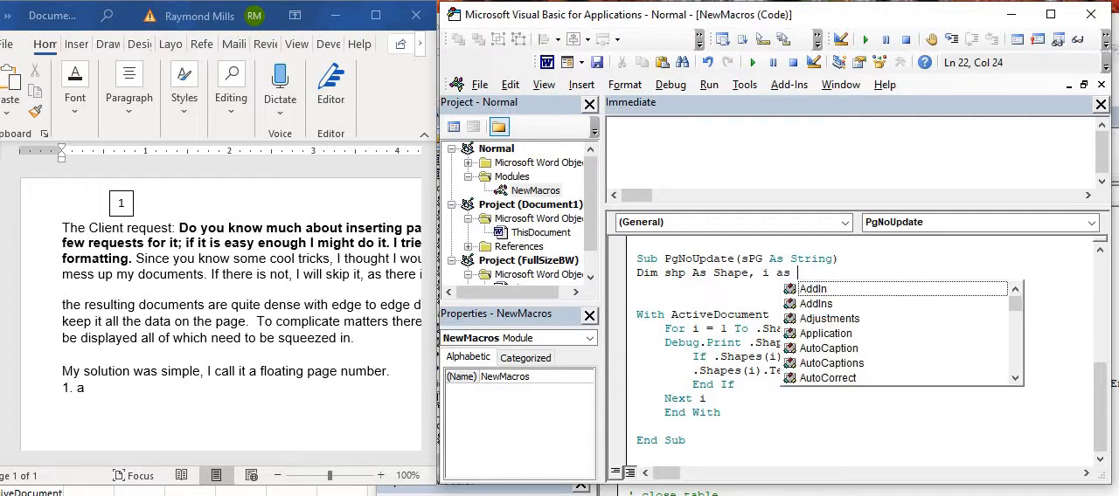
text(Integer)
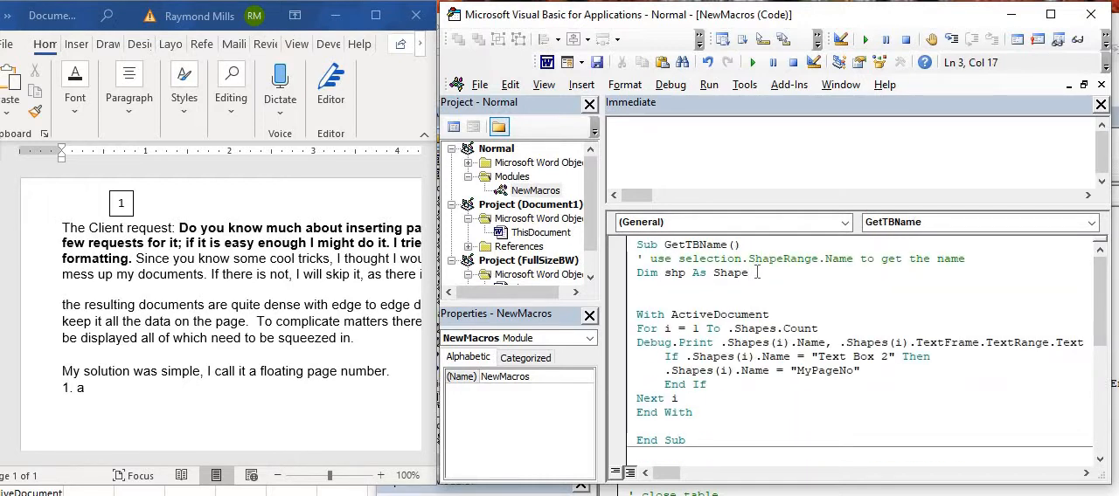
text(, i as)
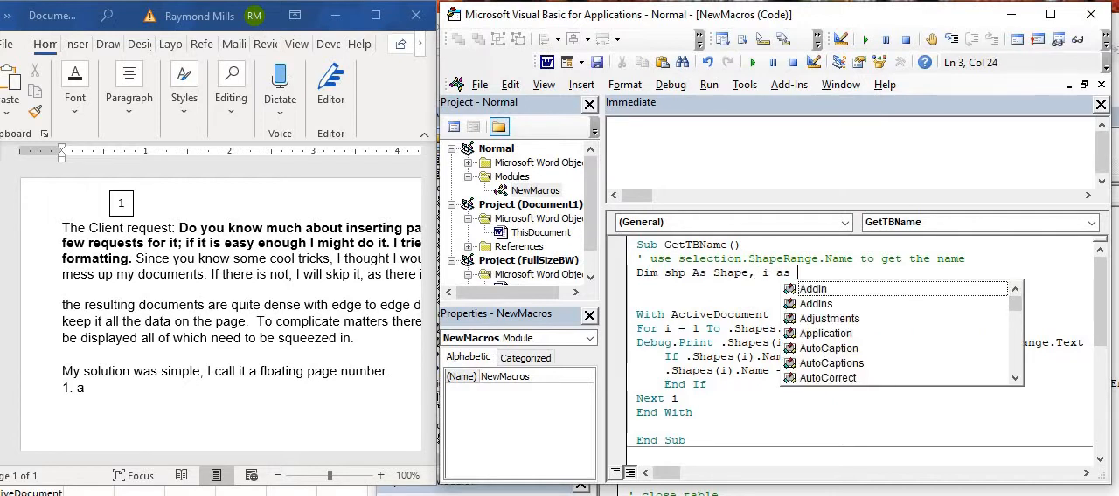
text(Integer)
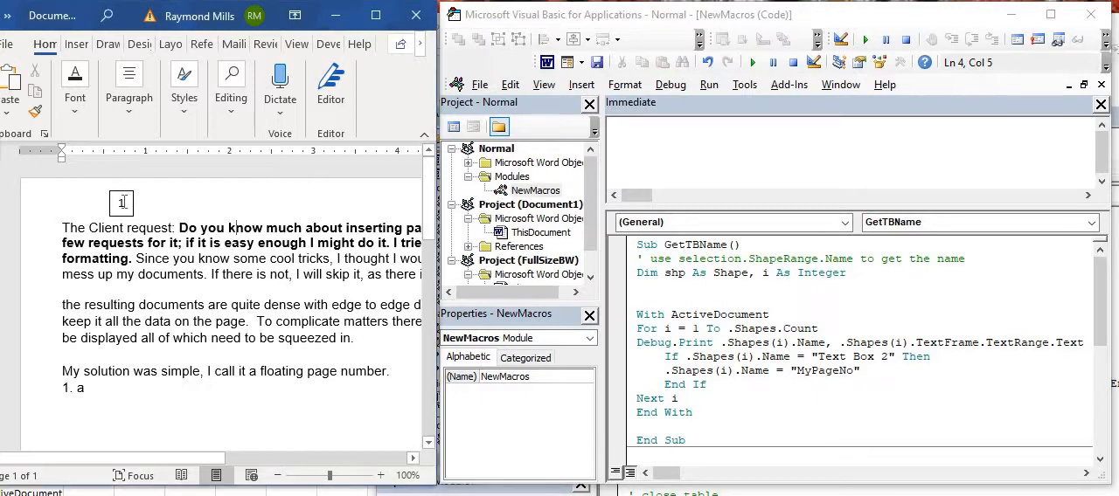
Step: Select the floating text box in the Word document before setting the breakpoint
click(121, 202)
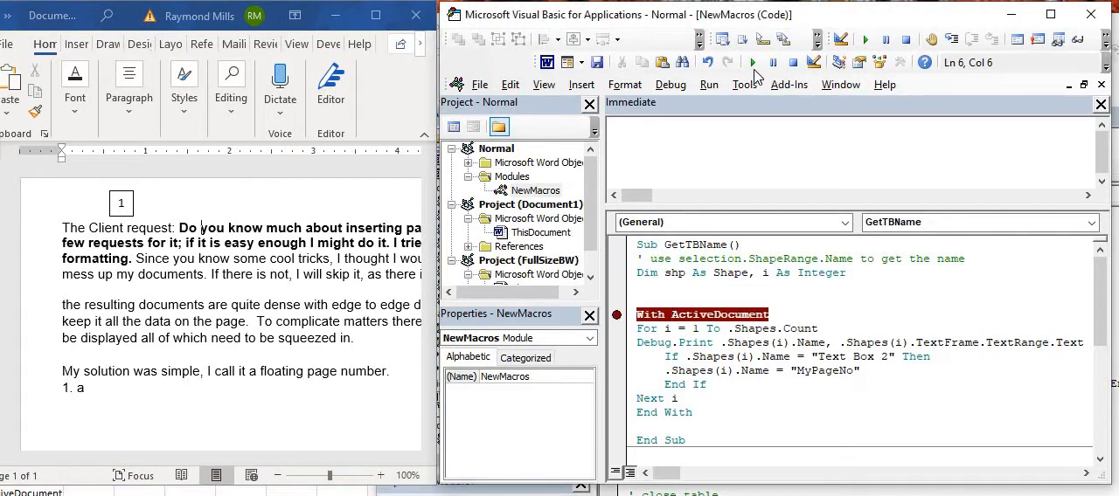
Step: Run GetTBName to the breakpoint and step with F8 to the shape-name print line
click(753, 62)
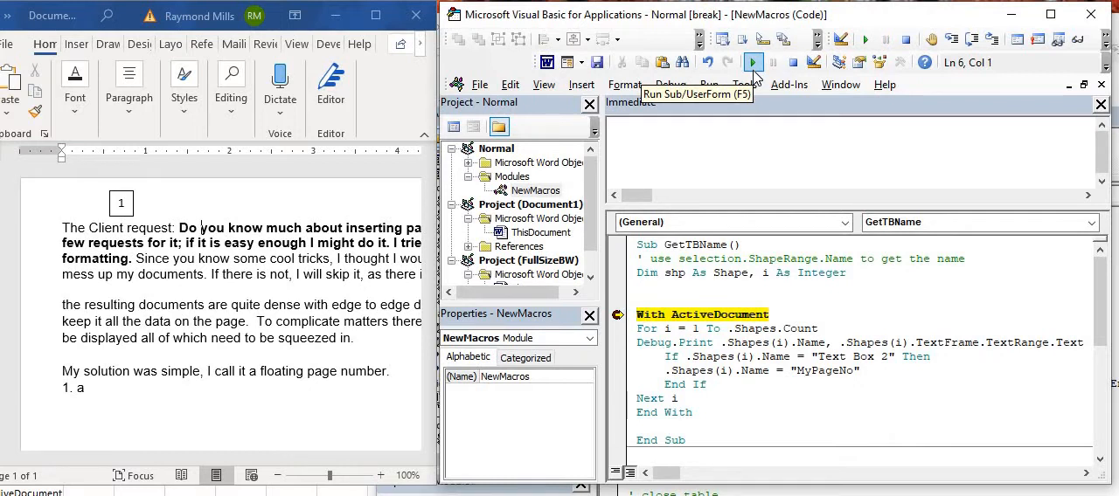
key(F8)
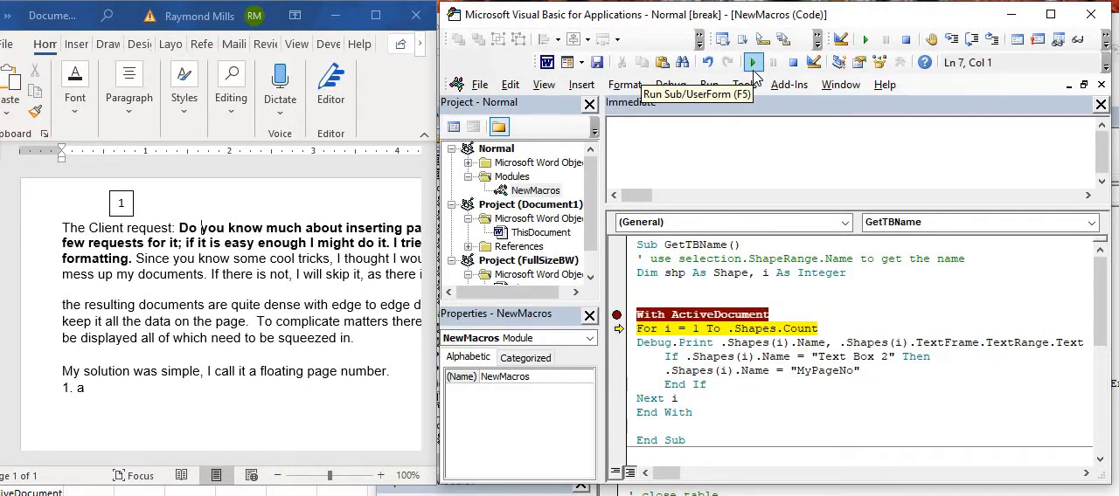
key(F8)
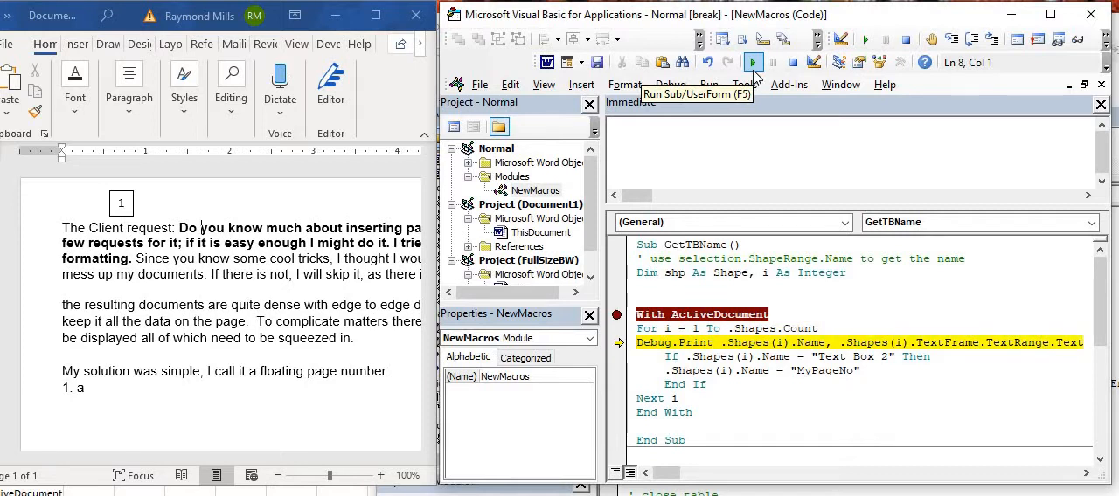
key(F8)
text(3)
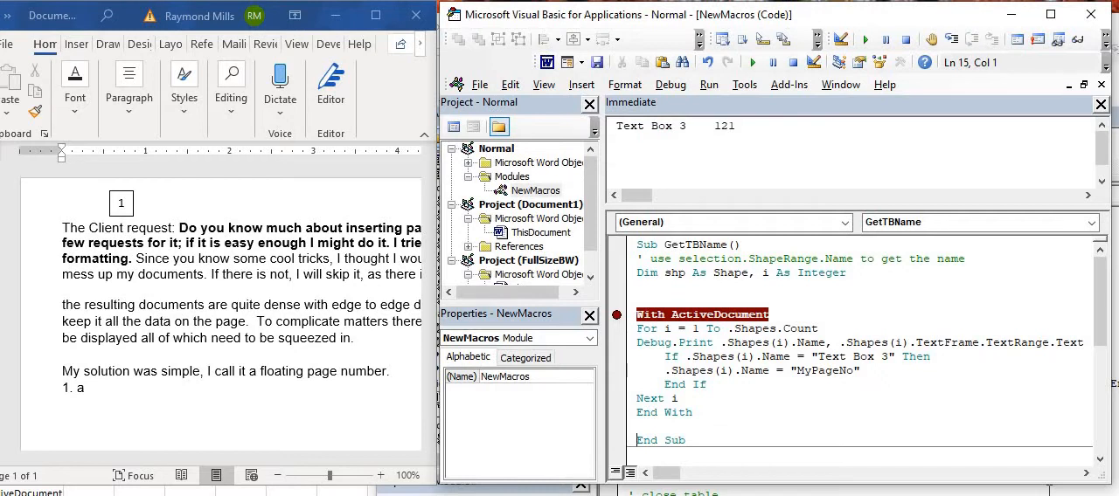
mouse_move(816, 420)
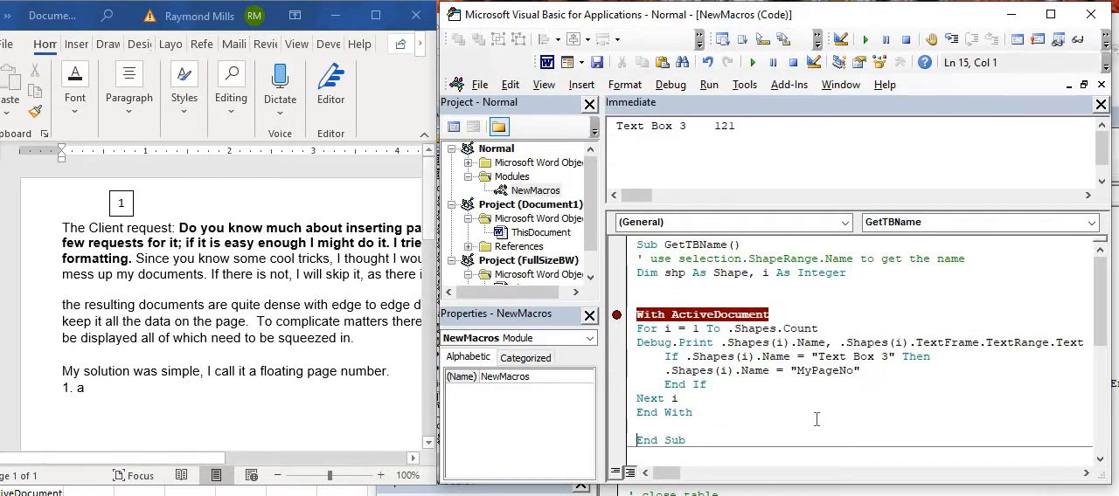
scroll(down, 3)
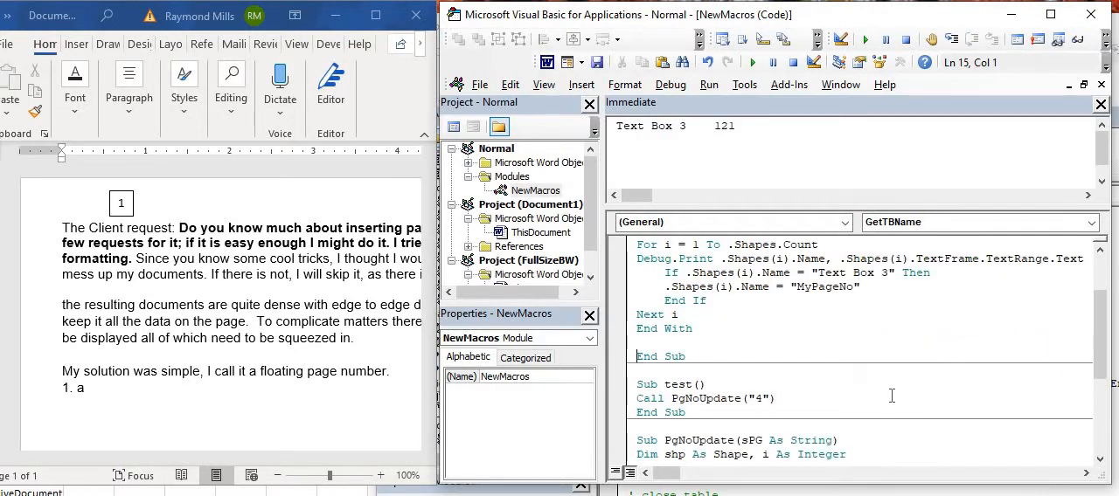
scroll(down, 3)
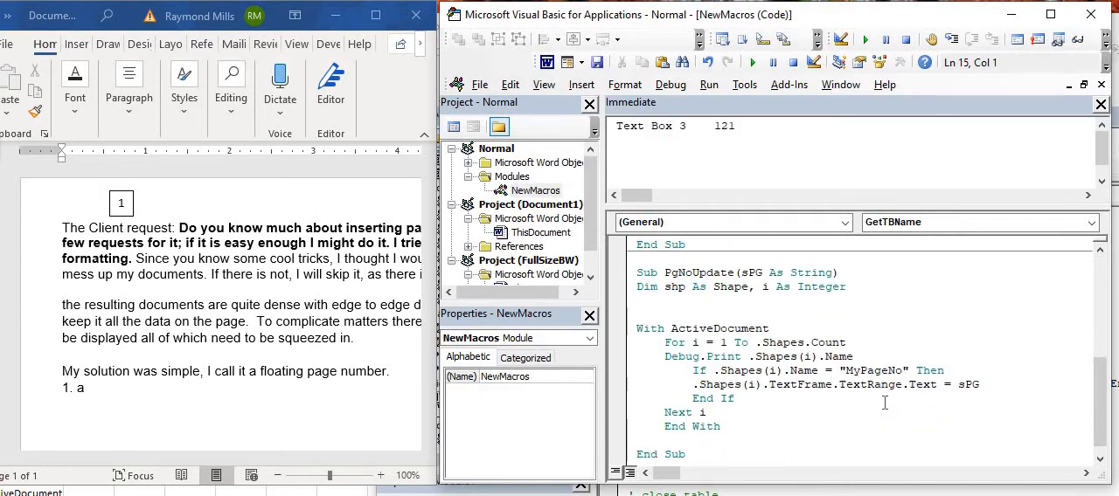
mouse_move(1110, 420)
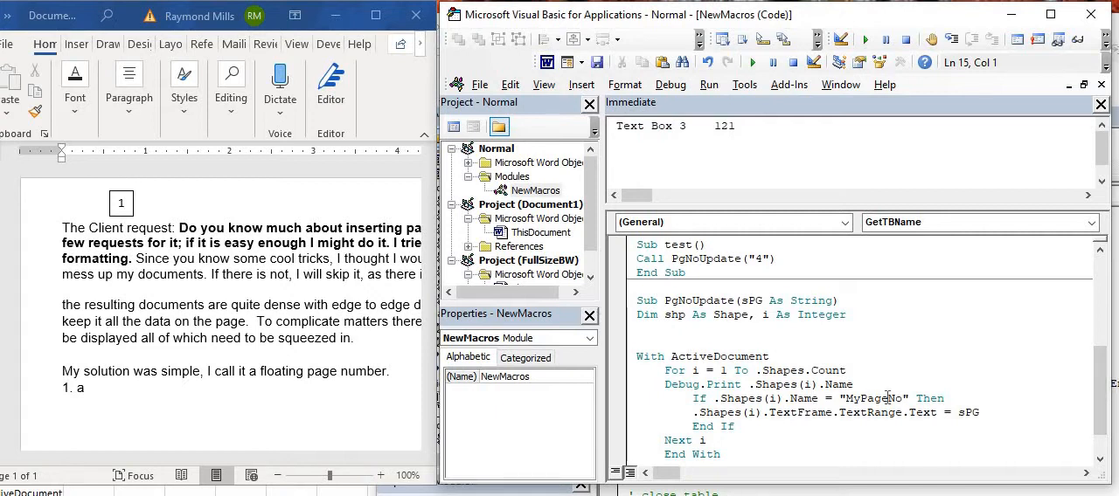
mouse_move(779, 314)
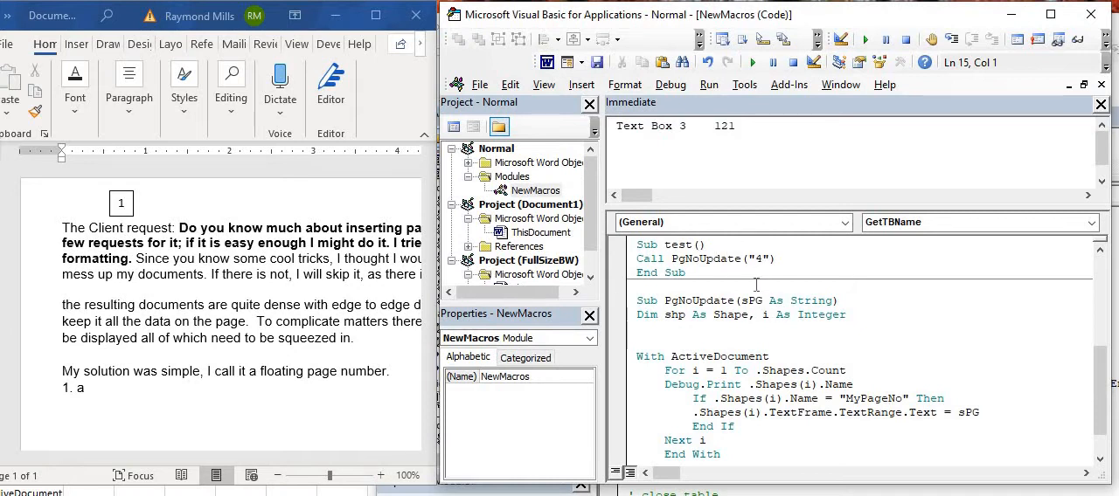
click(759, 259)
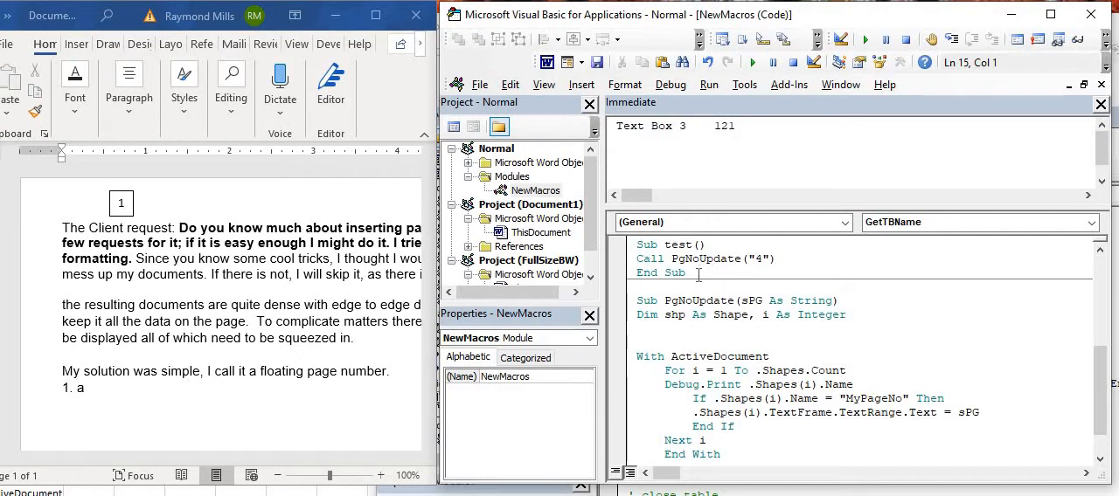
mouse_move(676, 315)
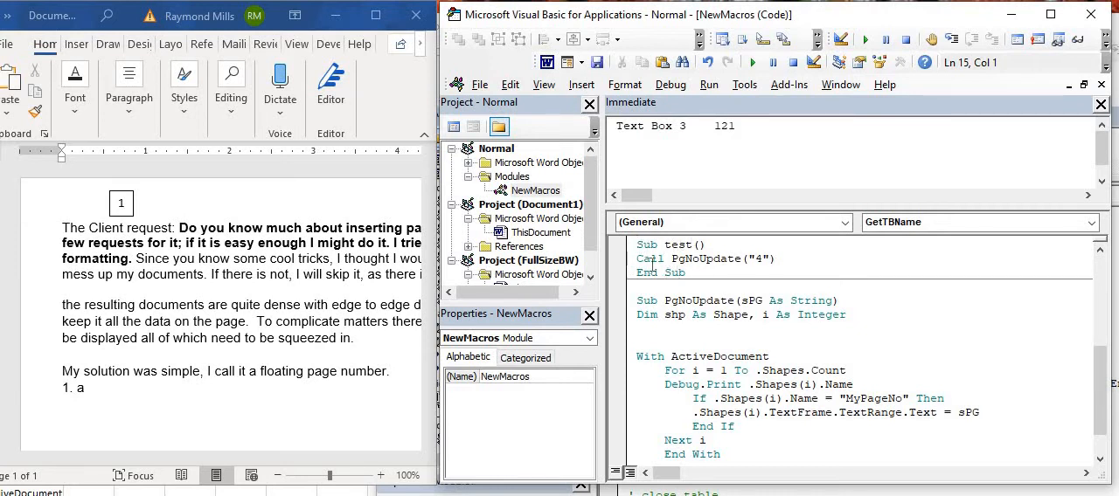
Step: Break on Call PgNoUpdate("4"), run the test macro, step into it and let it finish
click(616, 258)
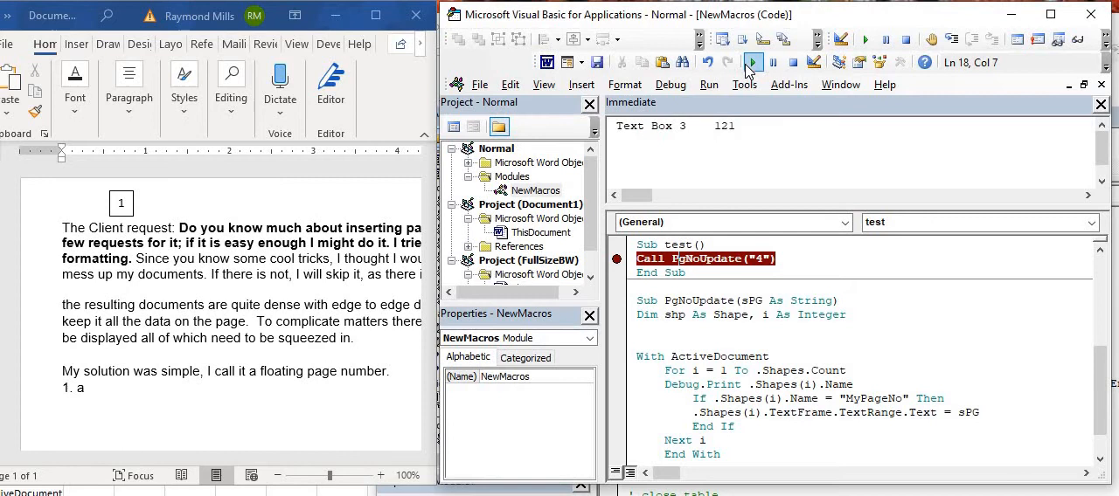
click(752, 62)
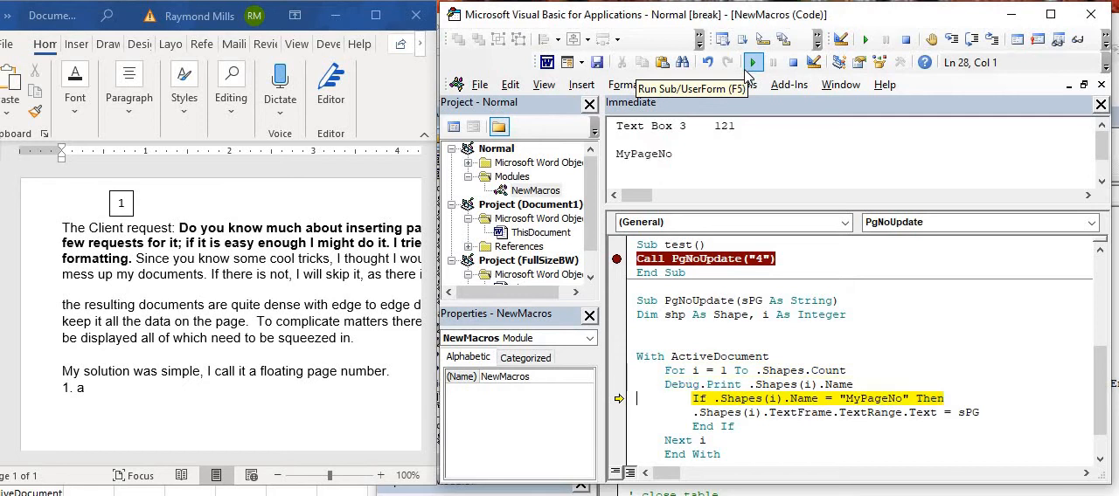
key(F8)
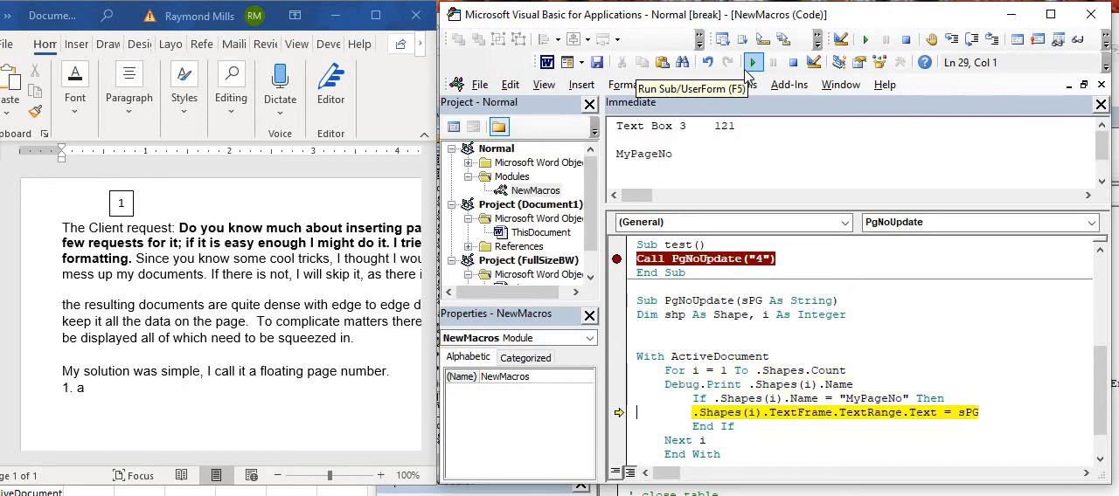
click(752, 62)
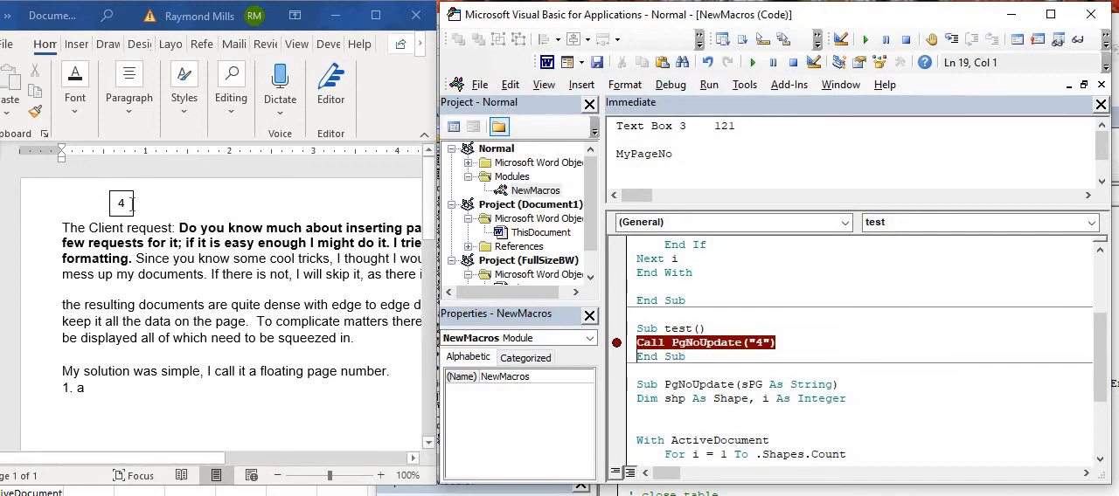
mouse_move(135, 207)
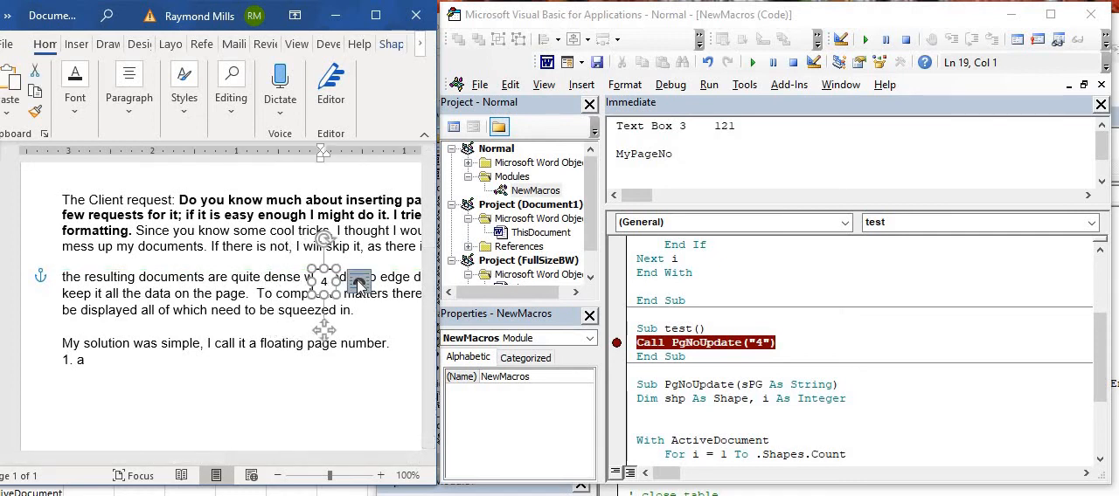
Step: Set the text box's Layout Options wrapping to Square so paragraph text flows around it
click(359, 282)
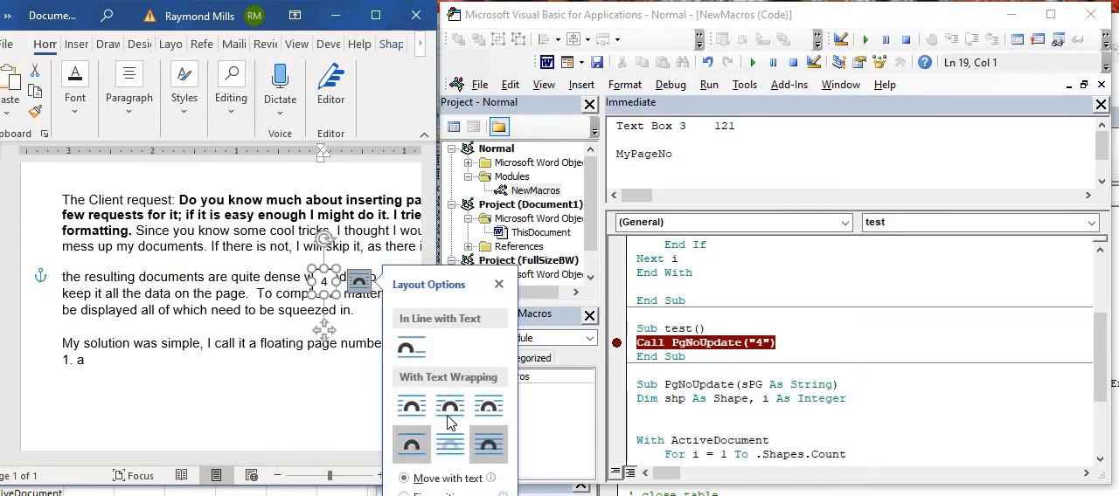
click(449, 407)
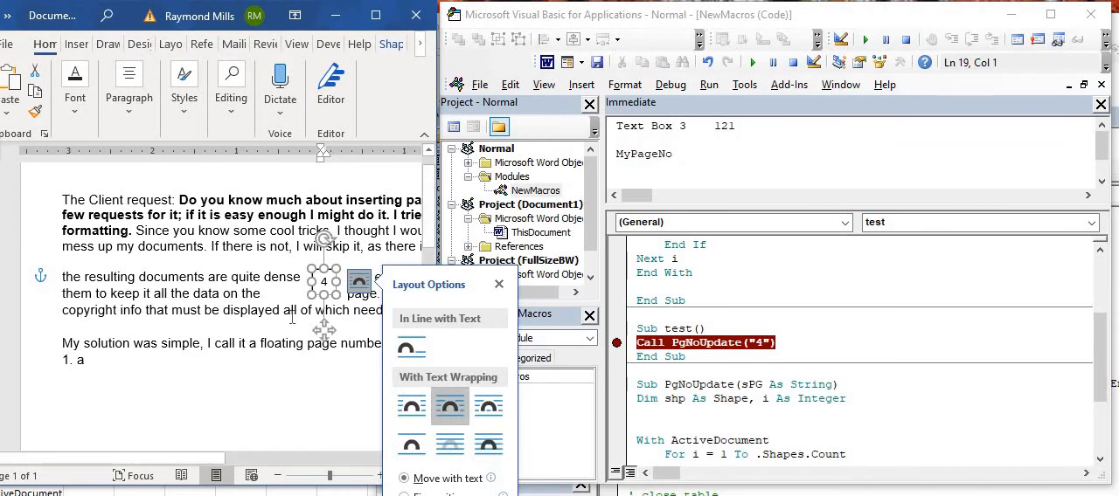
mouse_move(479, 288)
text(9)
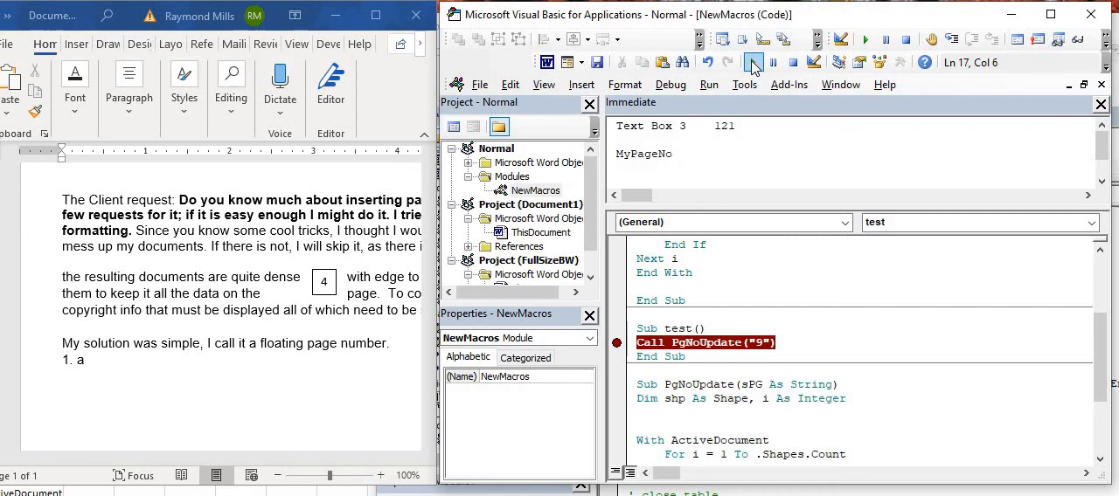
Step: Run the test macro with 9 and continue past the breakpoint to completion
click(752, 62)
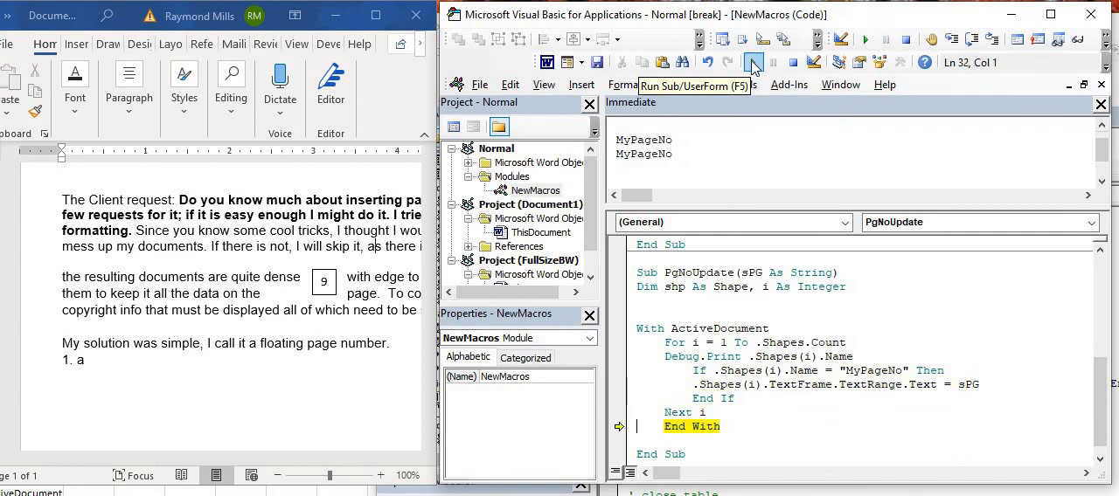
click(752, 61)
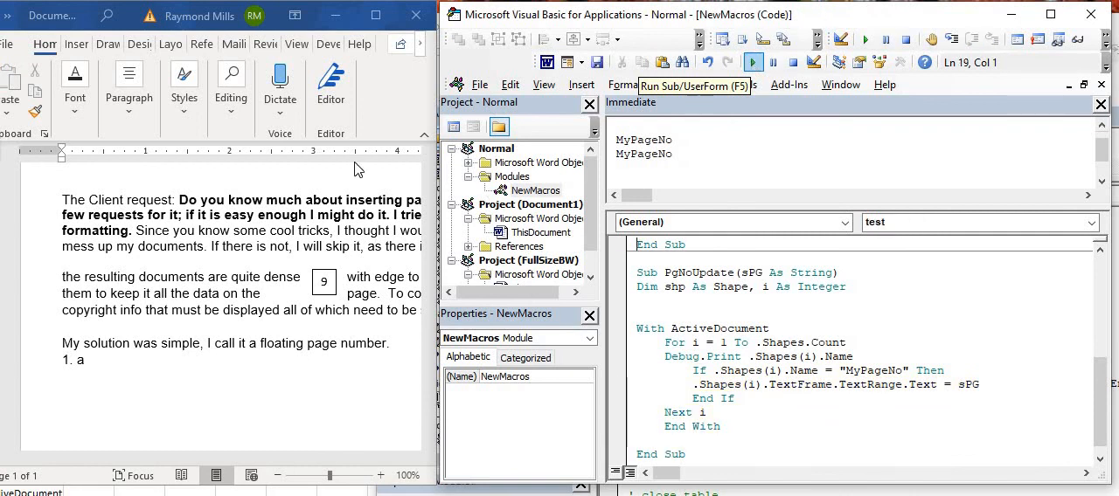